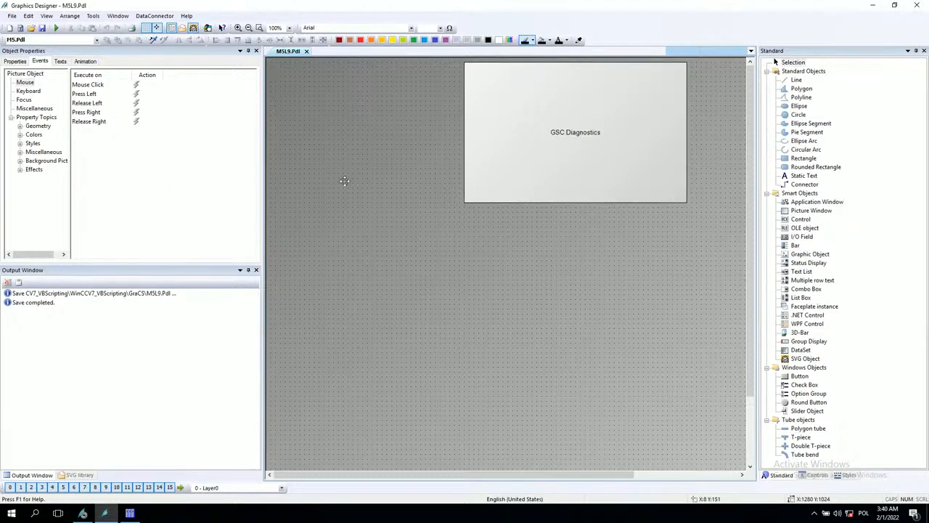
{"action": "mouse_move", "coordinate": [340, 148]}
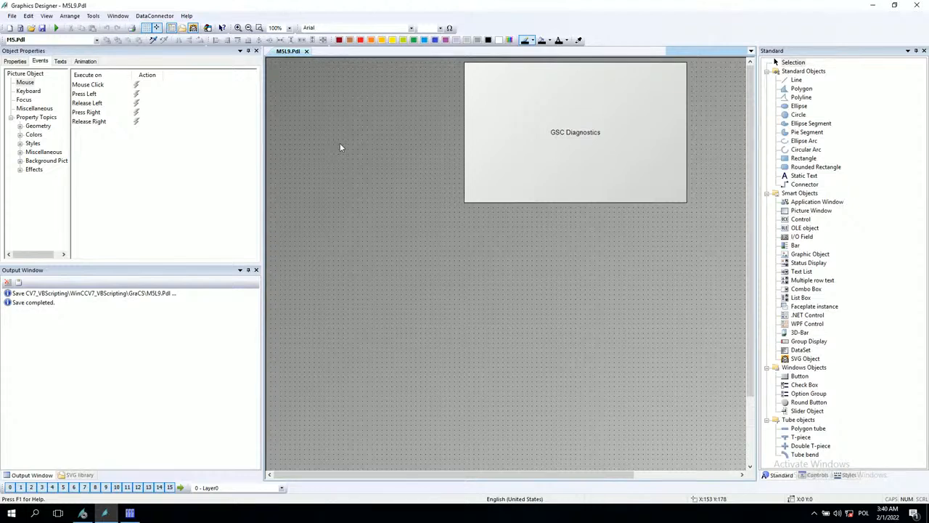
{"action": "mouse_move", "coordinate": [331, 148]}
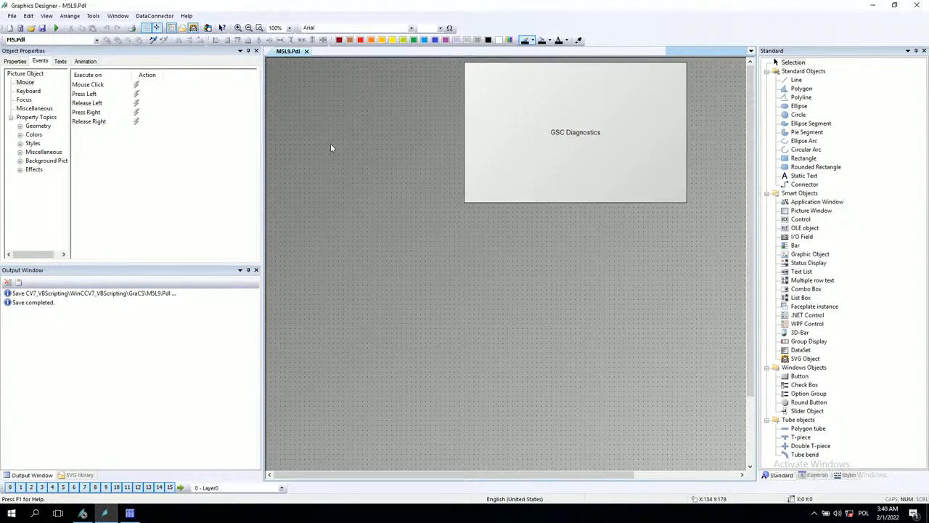
{"action": "mouse_move", "coordinate": [341, 139]}
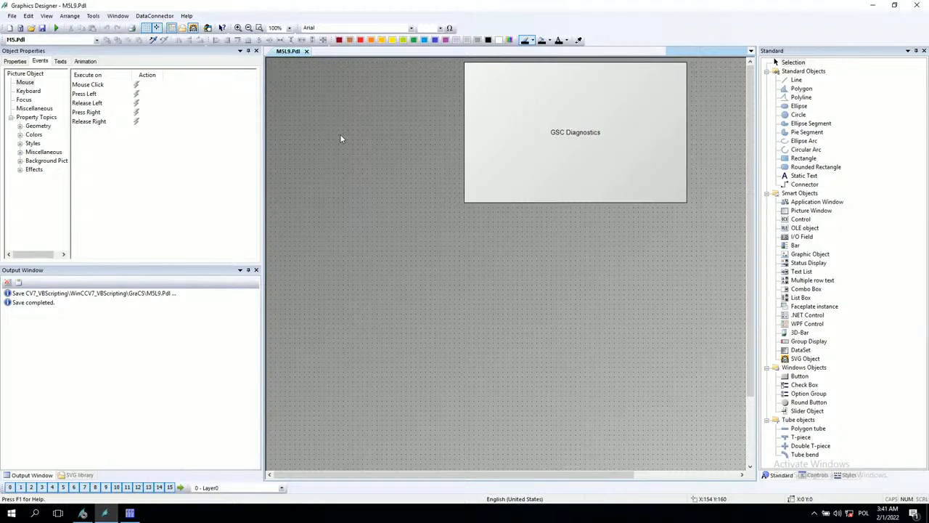
{"action": "mouse_move", "coordinate": [383, 140]}
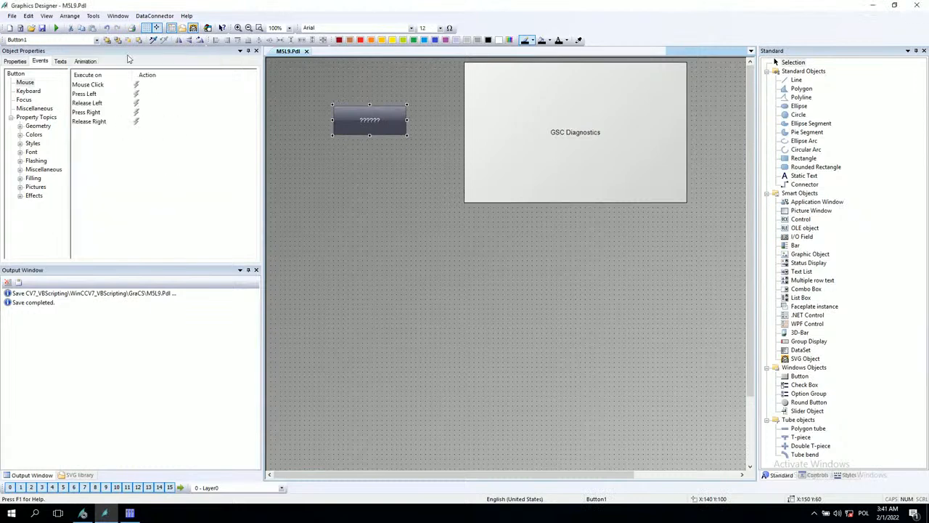
Step: Give Button1's Press Left event a VB action: Msgbox("STRING TEXT is here")
{"action": "left_click", "coordinate": [84, 94]}
{"action": "type", "text": "msg"}
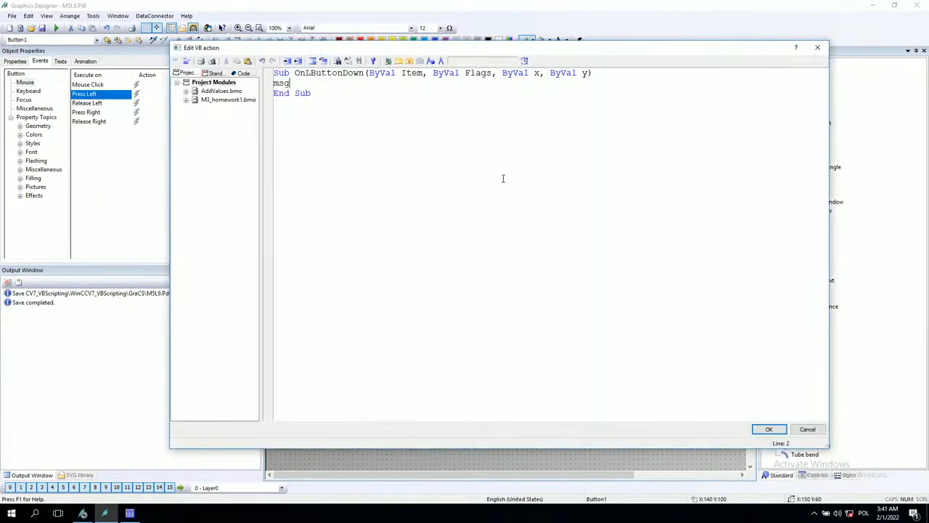
{"action": "type", "text": "Msgbox ()"}
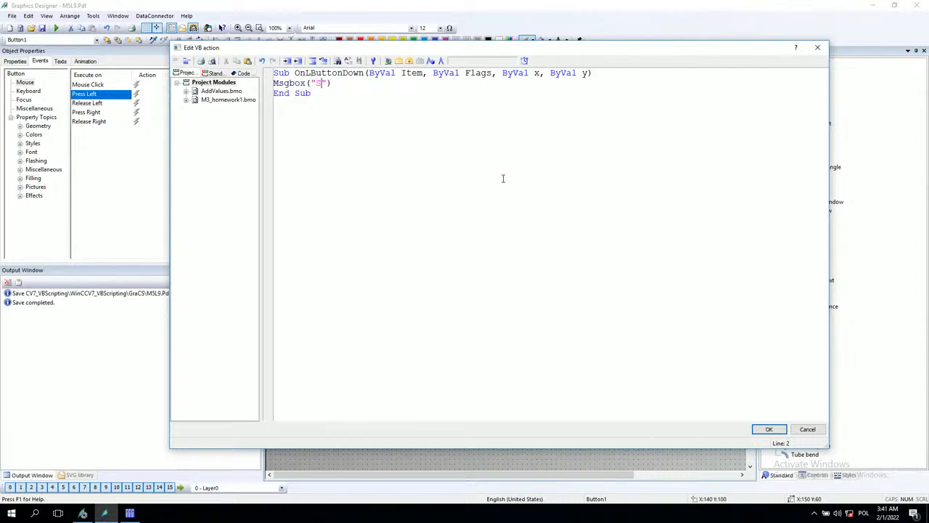
{"action": "type", "text": "STRING TEXT"}
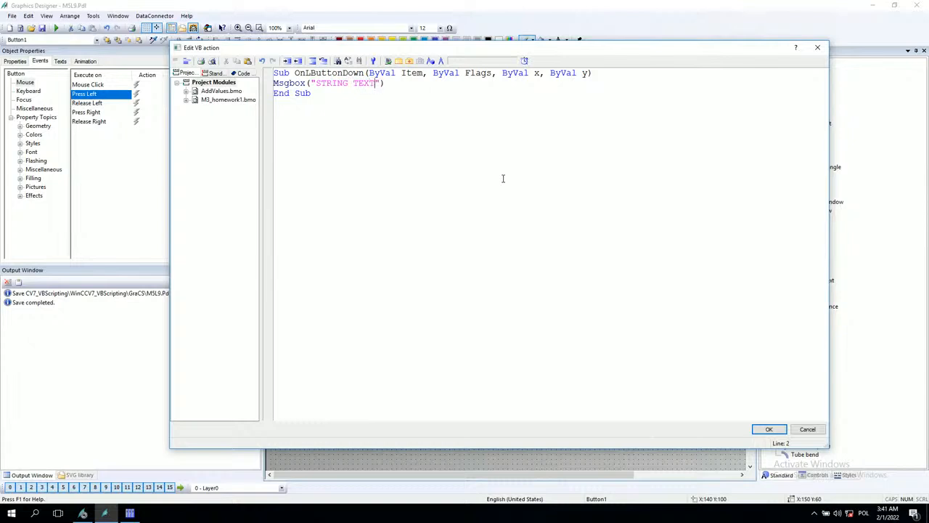
{"action": "type", "text": "is here"}
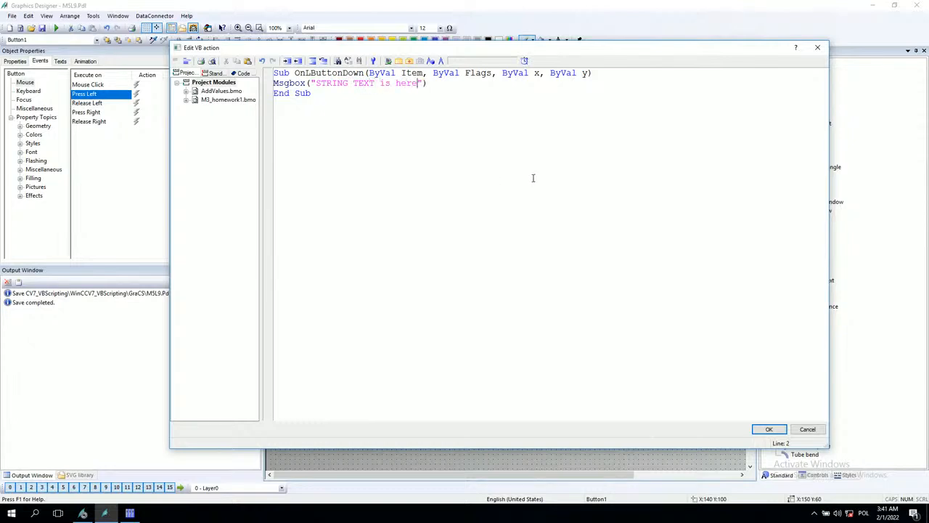
{"action": "left_click", "coordinate": [769, 430]}
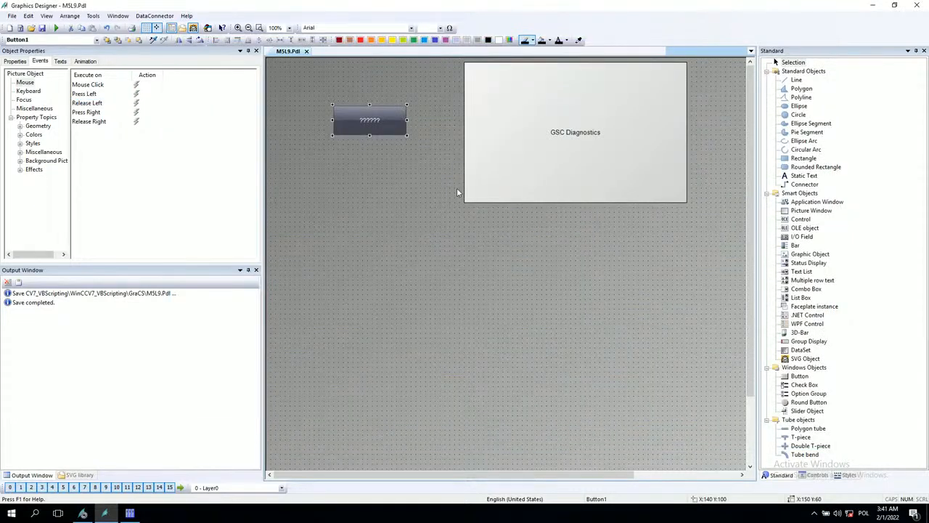
{"action": "left_click", "coordinate": [314, 184]}
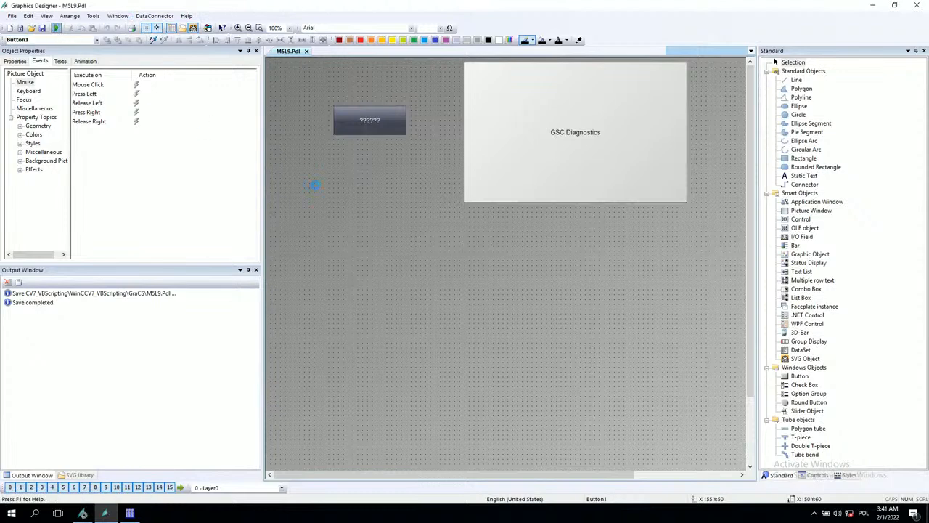
{"action": "mouse_move", "coordinate": [325, 217]}
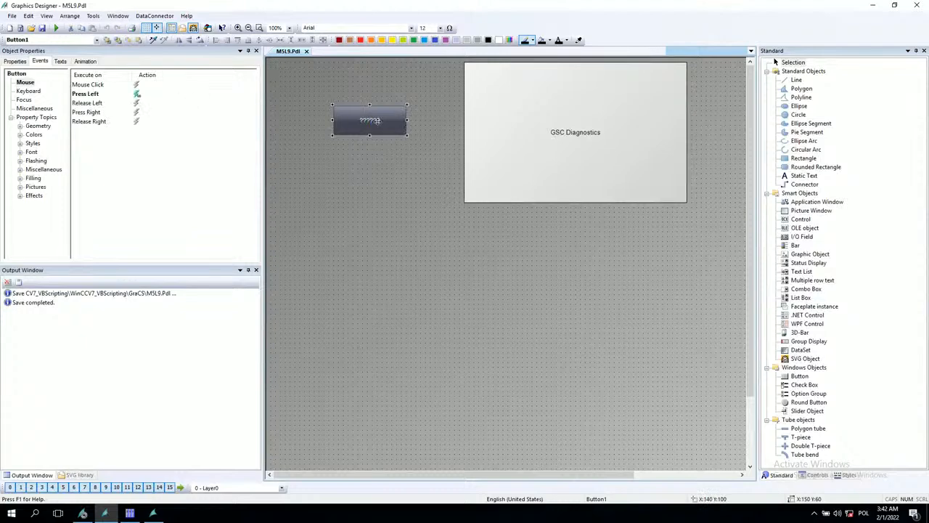
Step: Reopen Button1's Press Left VB action to add blank lines around the Msgbox line
{"action": "left_click", "coordinate": [137, 94]}
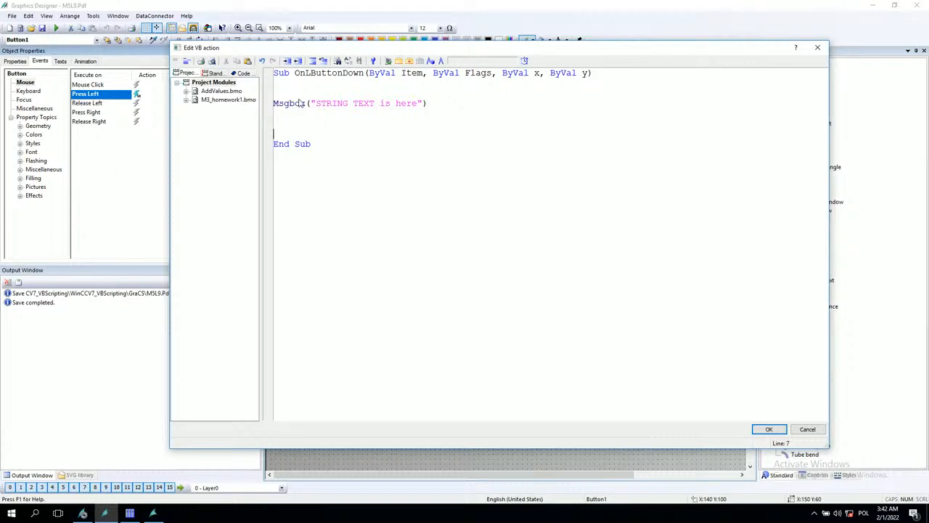
Step: Add vbOKCancel + vbQuestion as the Msgbox call's second argument
{"action": "double_click", "coordinate": [367, 103]}
{"action": "type", "text": ", "}
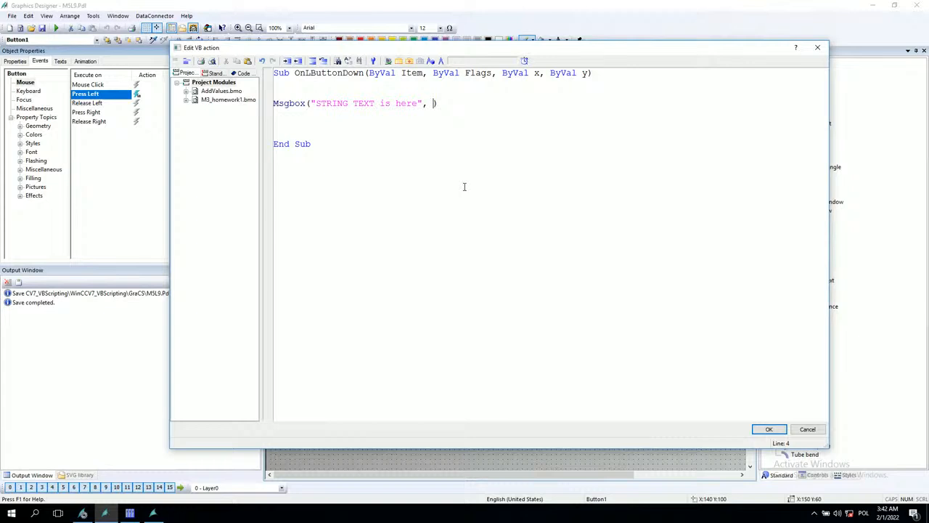
{"action": "type", "text": "vbOKCancel"}
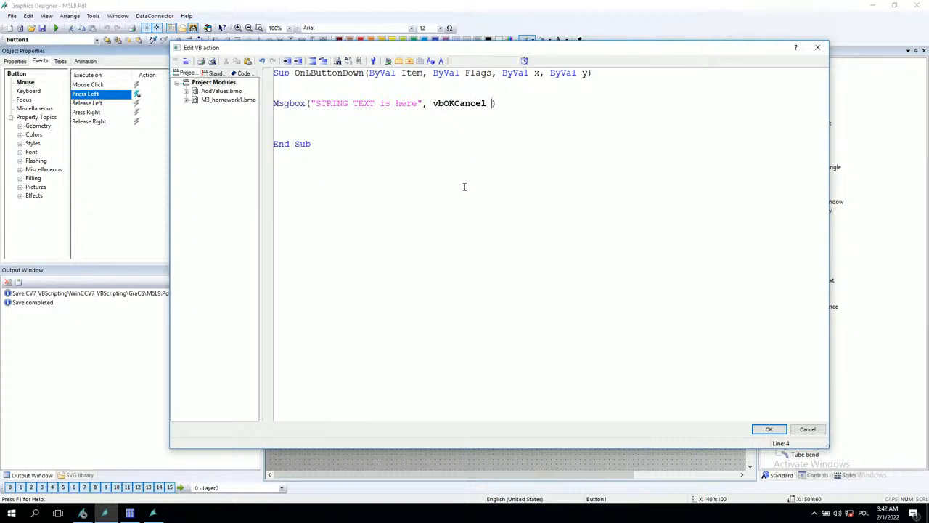
{"action": "type", "text": "+"}
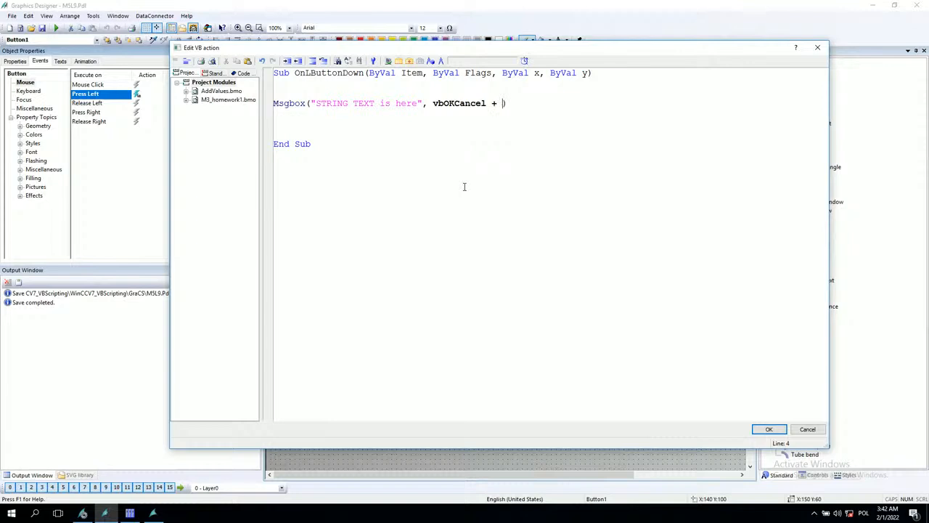
{"action": "type", "text": "vb"}
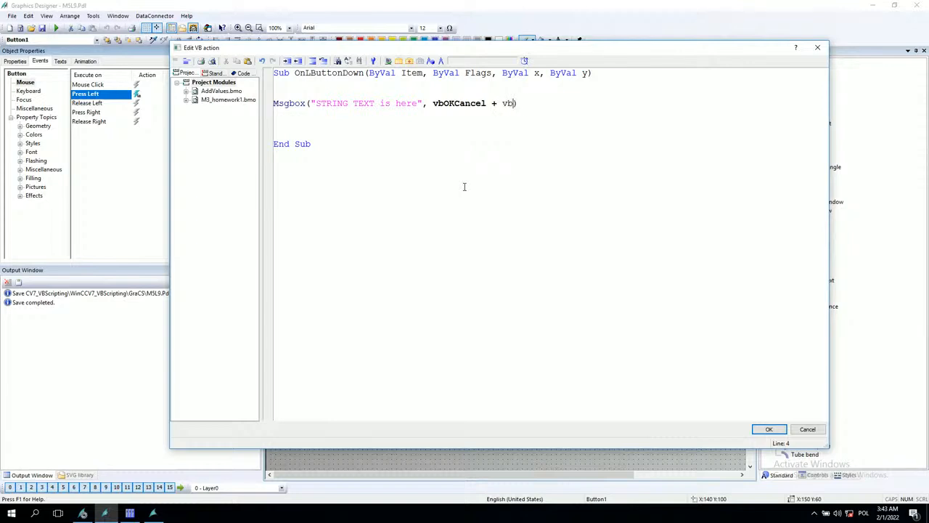
{"action": "type", "text": "Question,"}
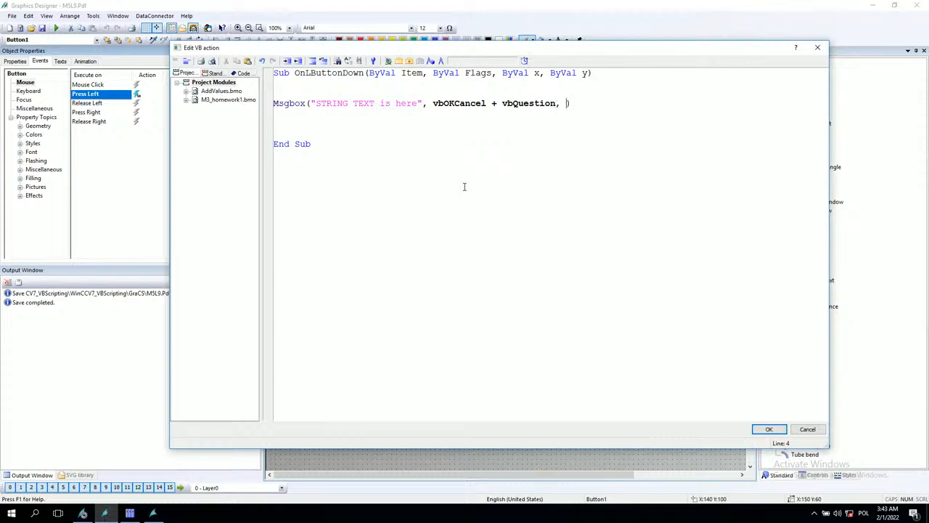
Step: Add "TITLE of POpup change" as the Msgbox title argument
{"action": "type", "text": "\""}
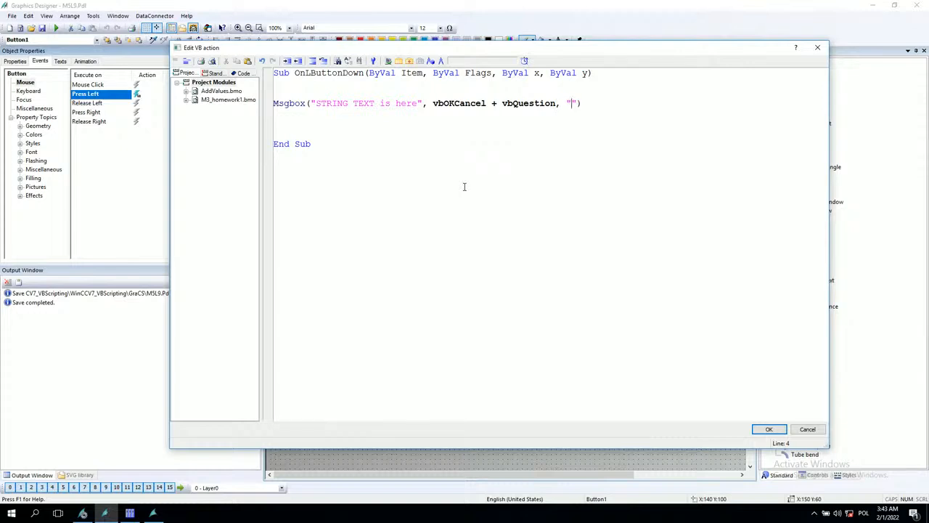
{"action": "type", "text": "T"}
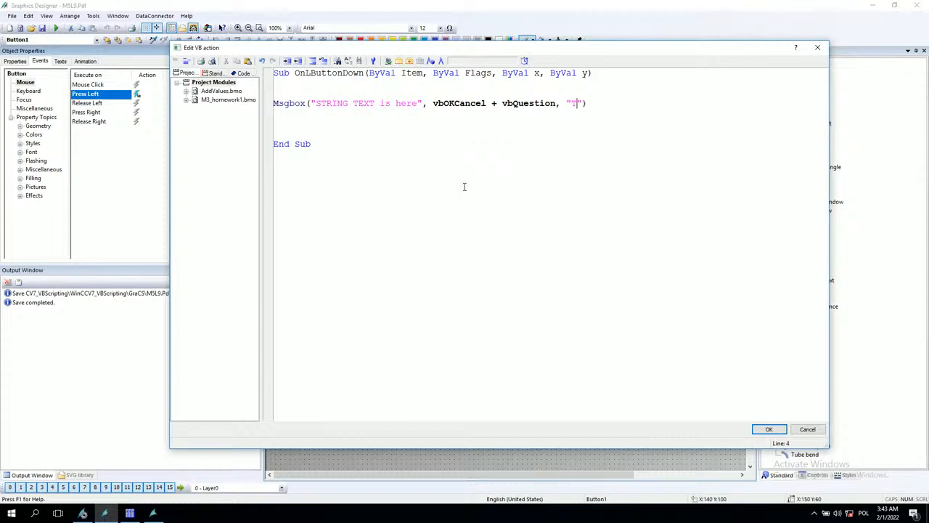
{"action": "type", "text": "ITLE of"}
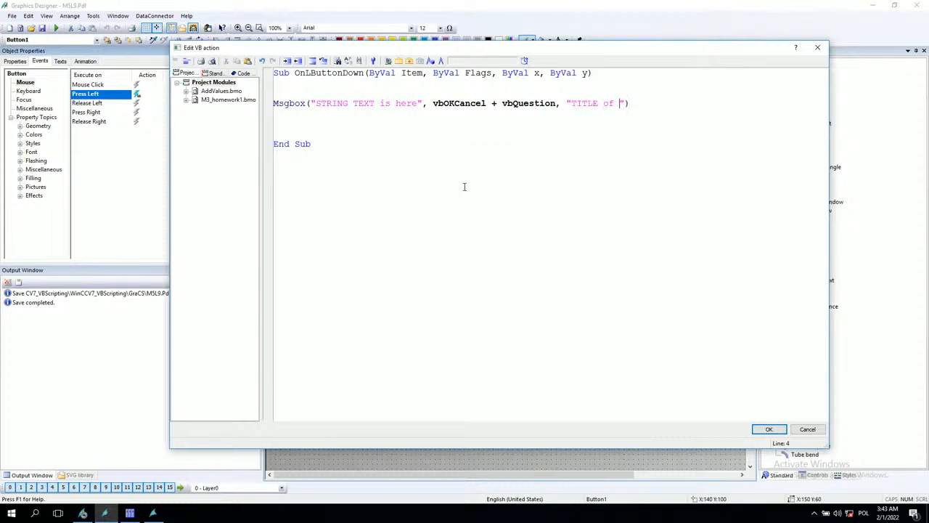
{"action": "type", "text": "PopUp"}
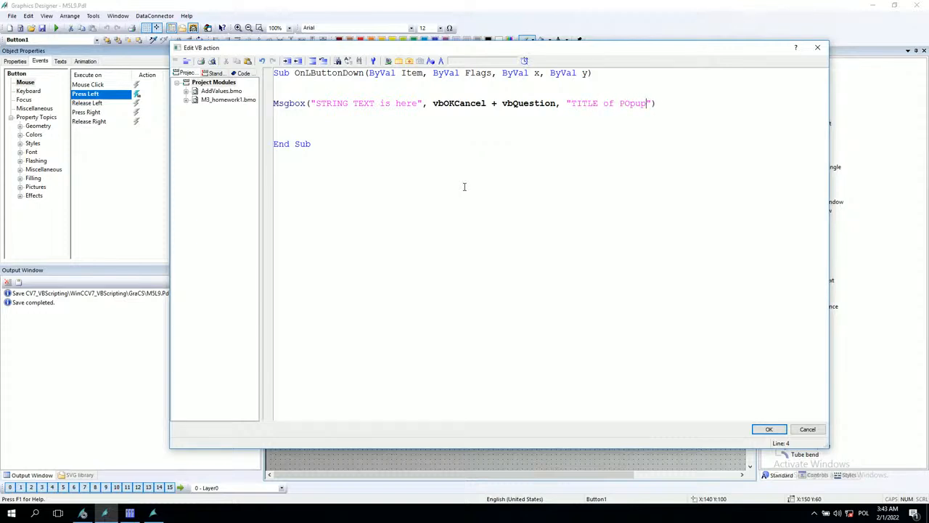
{"action": "type", "text": "change"}
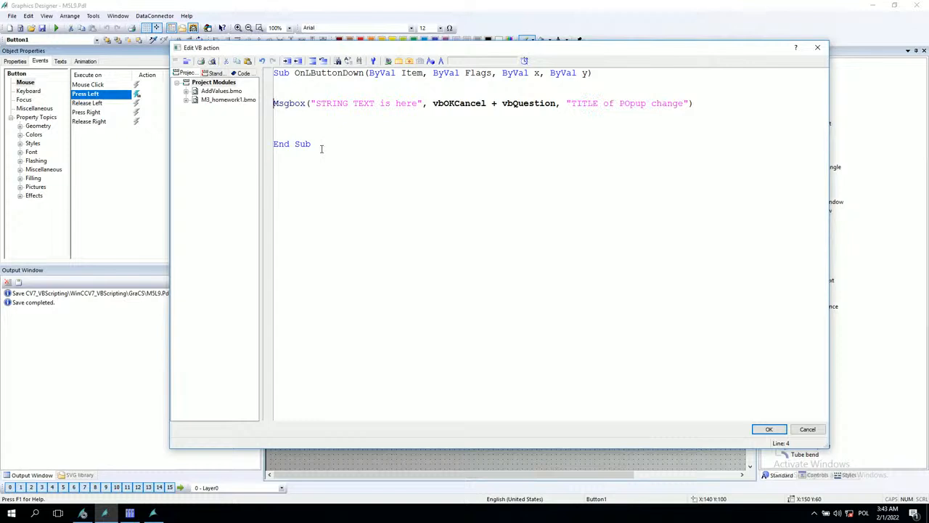
Step: Assign the Msgbox answer to result, declare Dim result, and syntax-check the script
{"action": "double_click", "coordinate": [450, 103]}
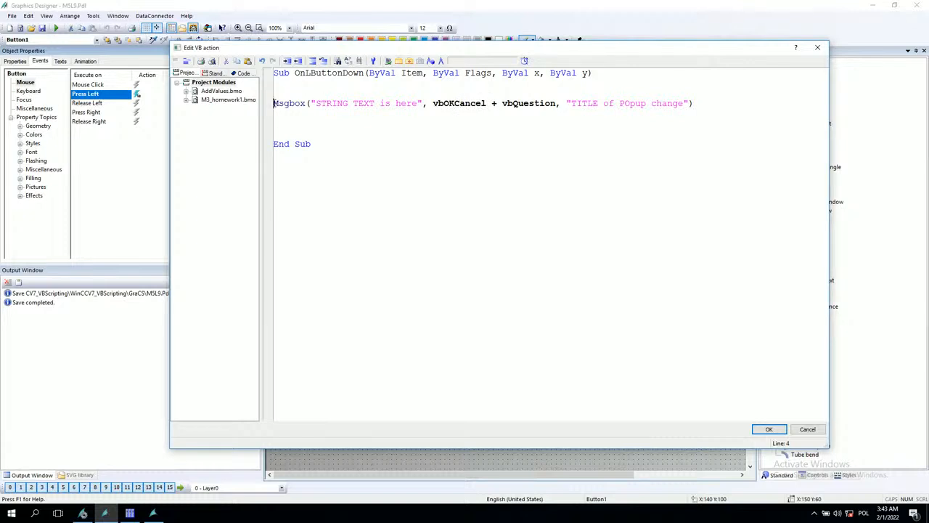
{"action": "type", "text": "result ="}
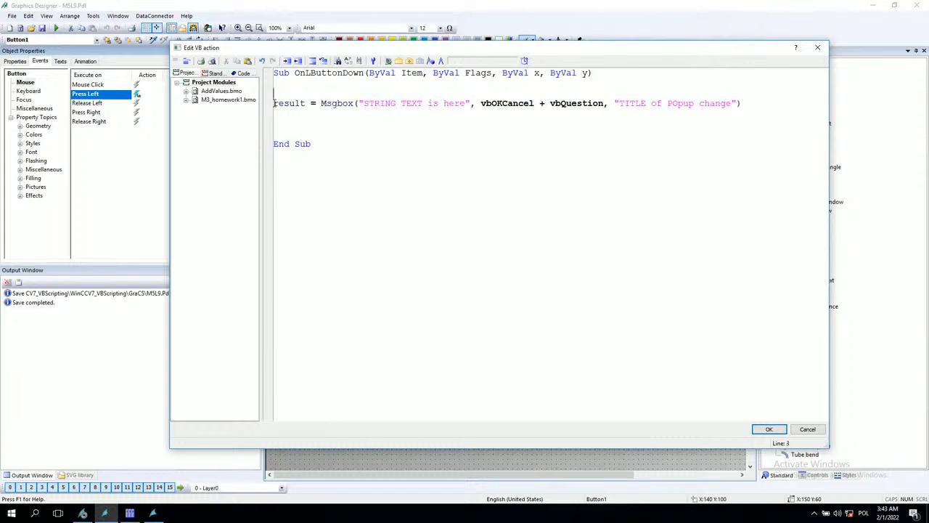
{"action": "type", "text": "Dim re"}
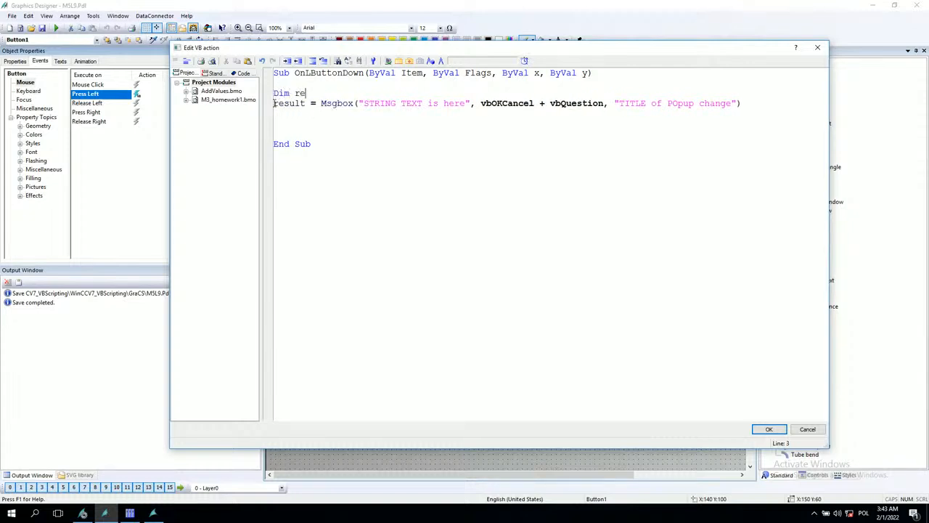
{"action": "type", "text": "sult"}
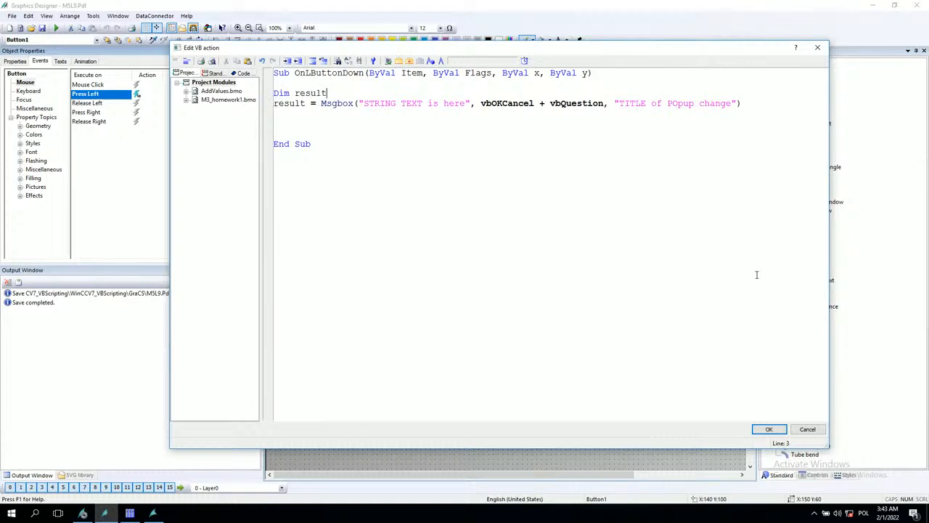
{"action": "left_click", "coordinate": [387, 60]}
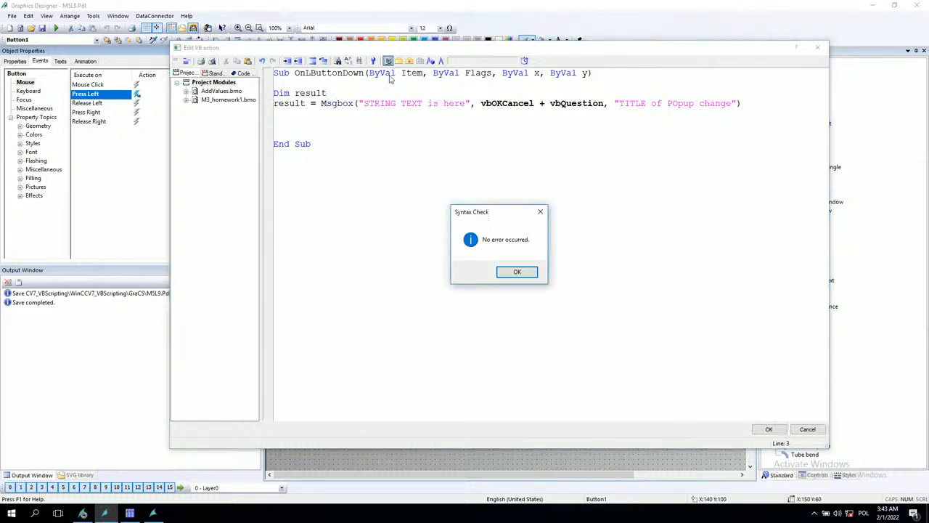
Step: Save the Press Left script and answer Cancel on the titled question popup in runtime
{"action": "left_click", "coordinate": [517, 271]}
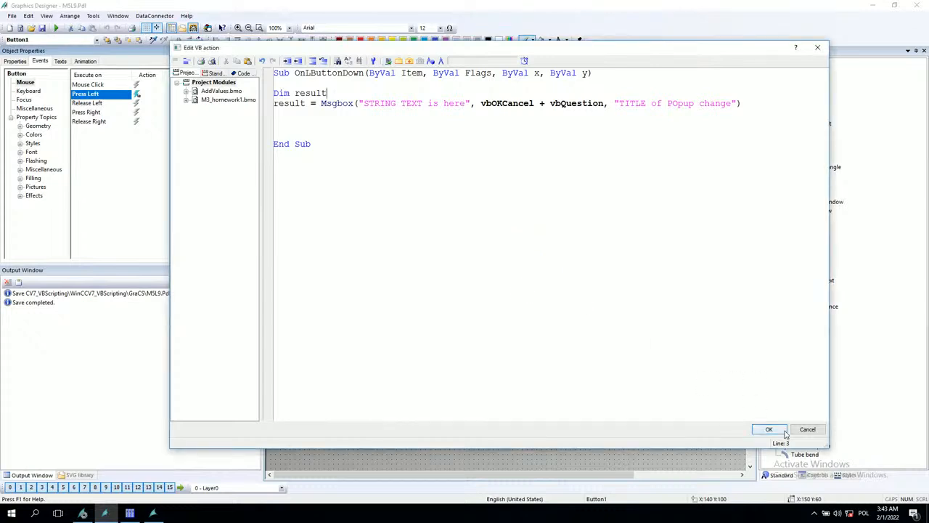
{"action": "left_click", "coordinate": [769, 429]}
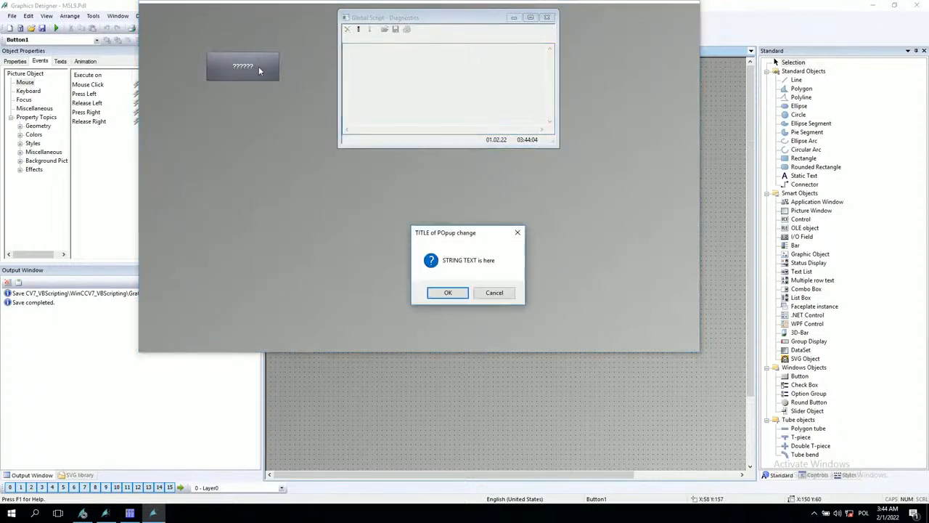
{"action": "left_click_drag", "start_coordinate": [445, 232], "coordinate": [292, 195]}
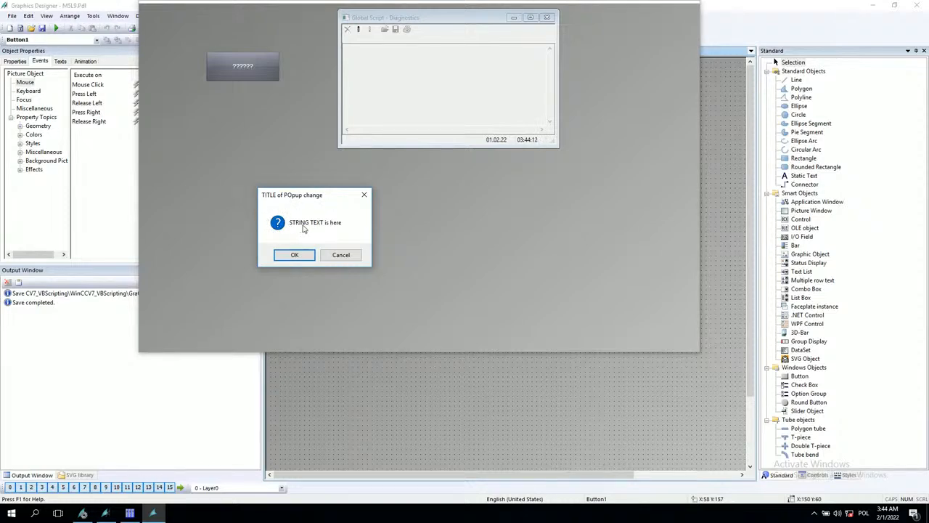
{"action": "mouse_move", "coordinate": [345, 232]}
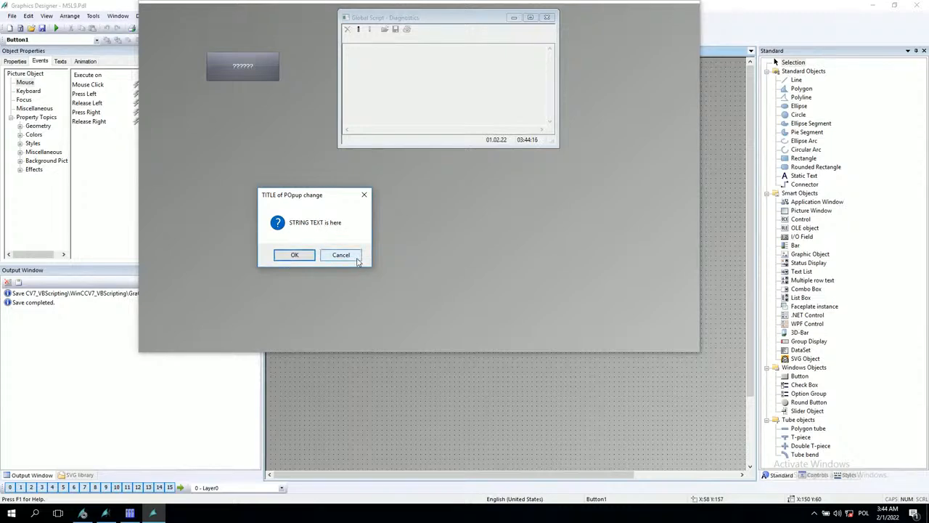
{"action": "left_click", "coordinate": [340, 255]}
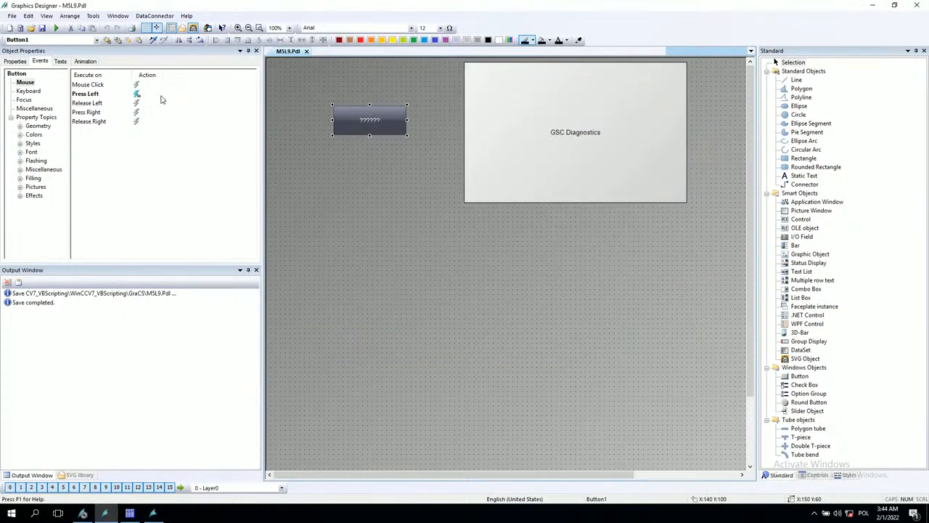
Step: Add hmiruntime.Trace CStr(result) after the MsgBox call in the Press Left script
{"action": "left_click", "coordinate": [135, 93]}
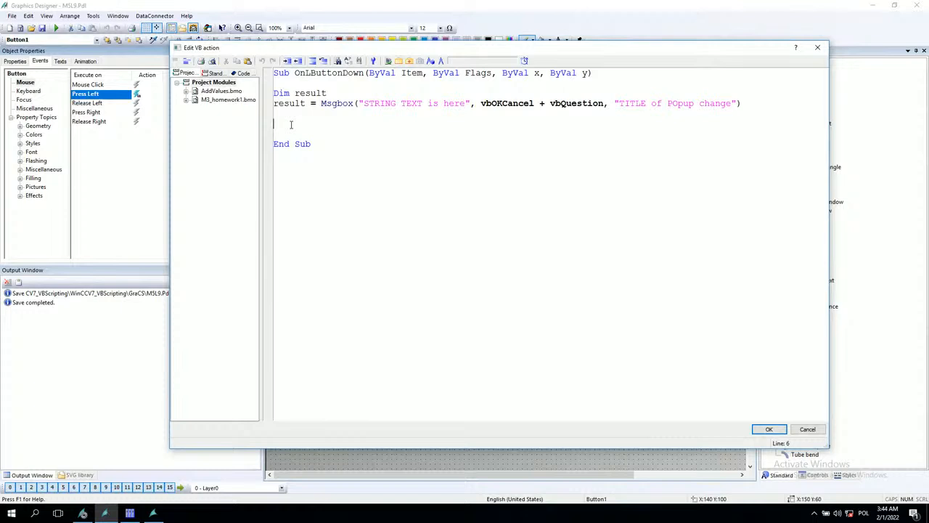
{"action": "type", "text": "hmiruntime"}
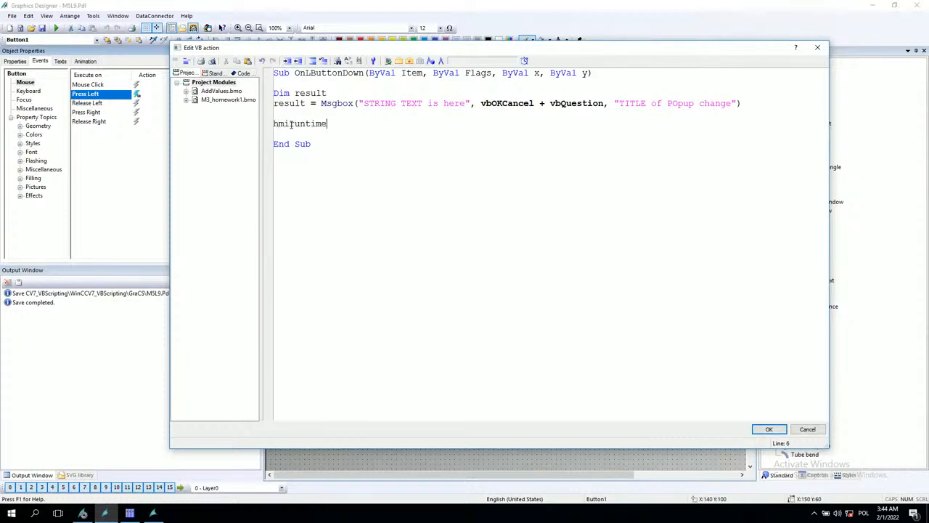
{"action": "type", "text": ".trace cstr"}
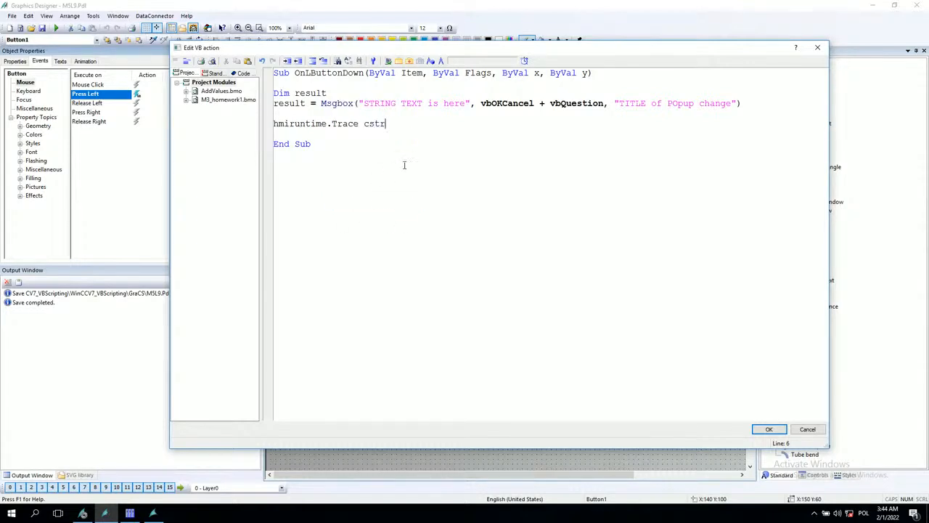
{"action": "type", "text": "()"}
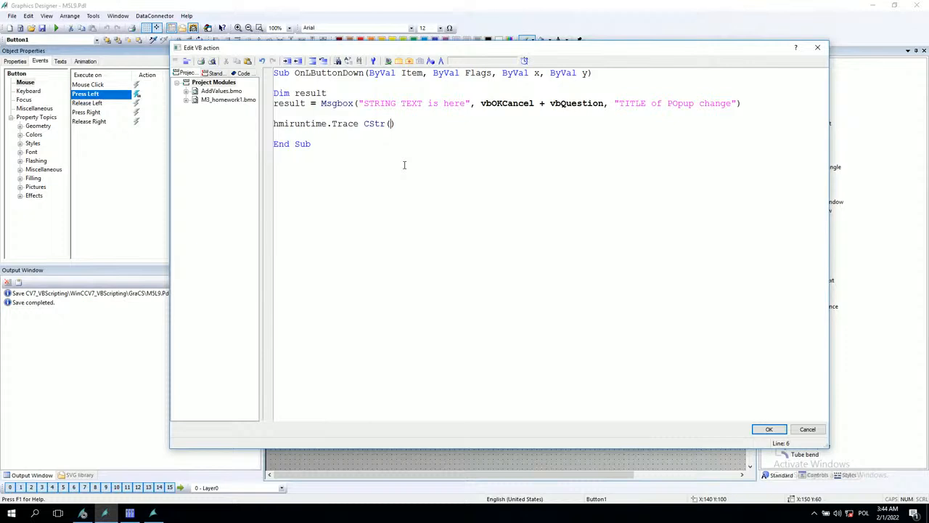
{"action": "type", "text": "result"}
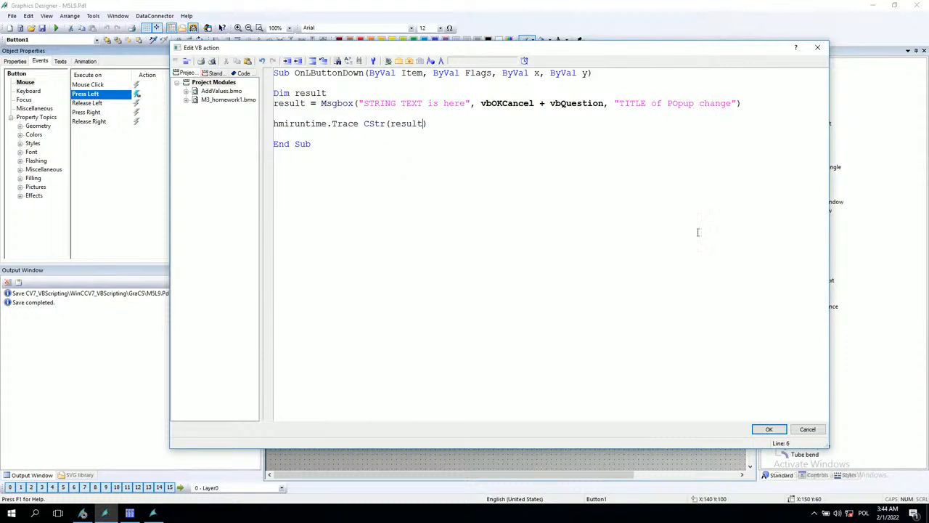
{"action": "left_click", "coordinate": [769, 429]}
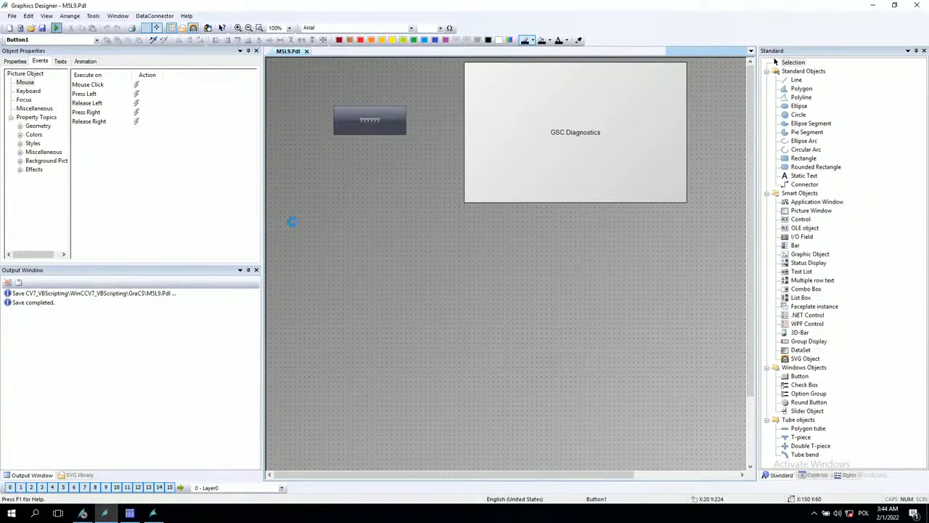
{"action": "left_click", "coordinate": [370, 120]}
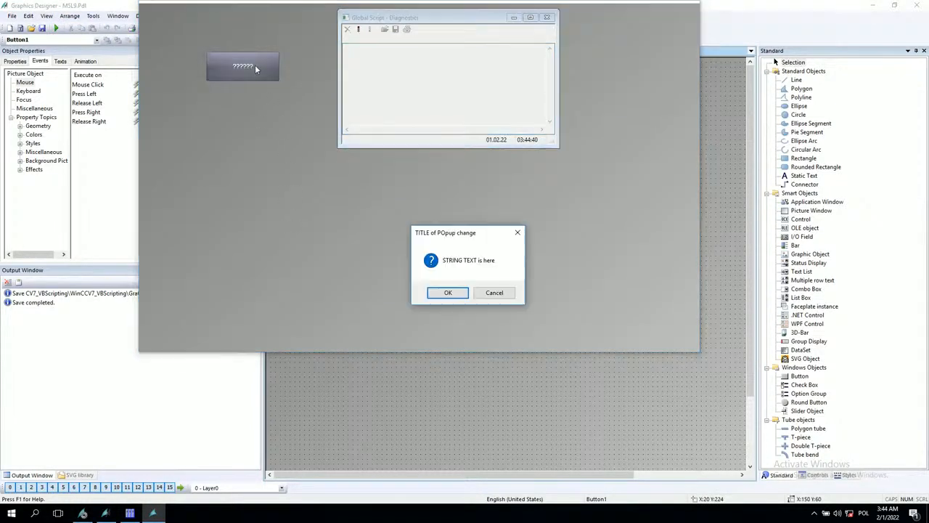
{"action": "left_click", "coordinate": [448, 292]}
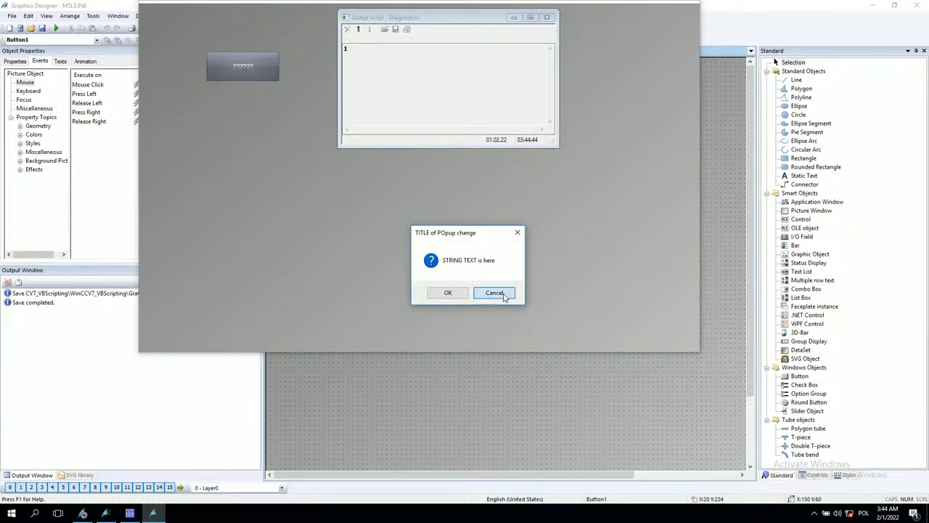
{"action": "left_click", "coordinate": [495, 293]}
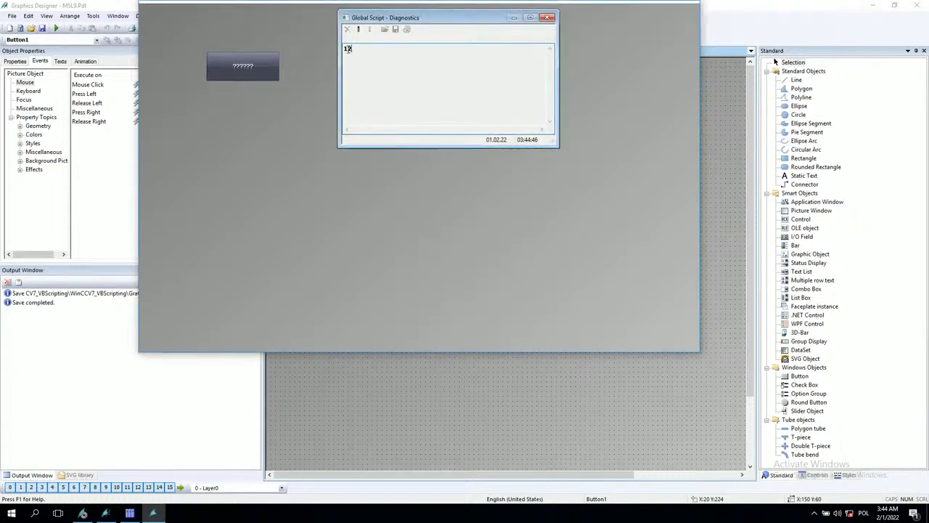
{"action": "type", "text": "2"}
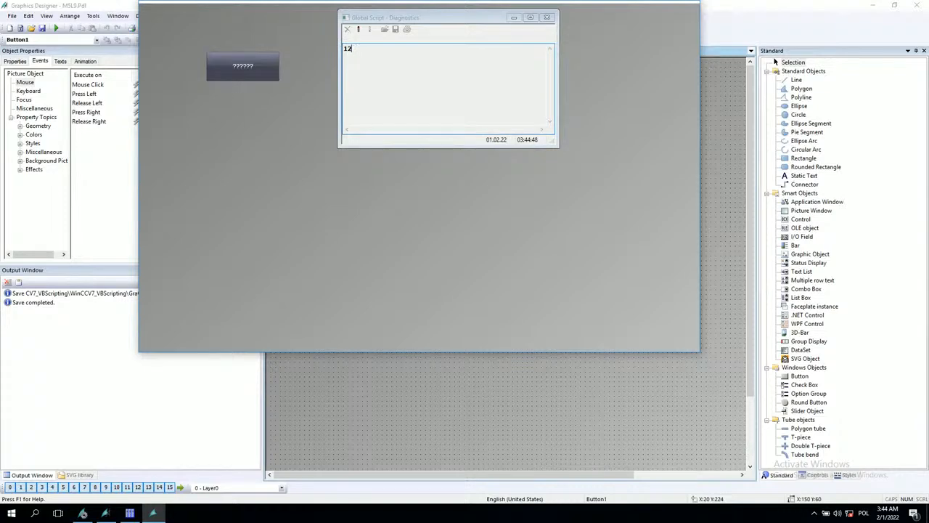
{"action": "left_click", "coordinate": [547, 17]}
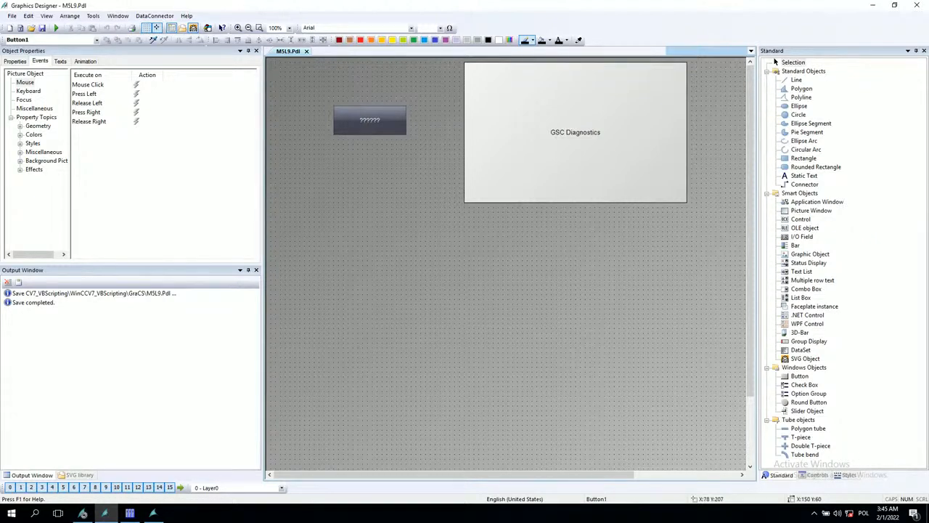
Step: Append + vbDefaultButton1 to the MsgBox buttons argument in Button1's Press Left script
{"action": "left_click", "coordinate": [371, 120]}
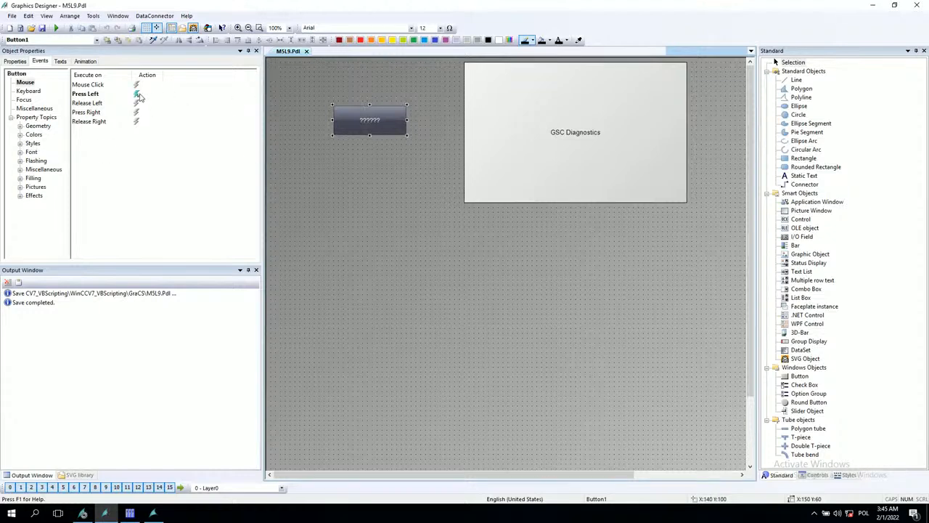
{"action": "left_click", "coordinate": [137, 93]}
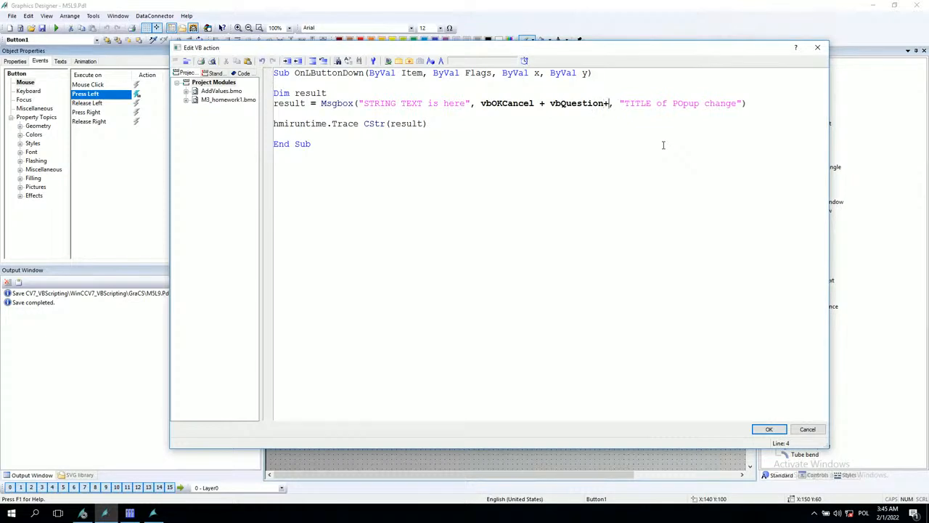
{"action": "type", "text": "vbDefault"}
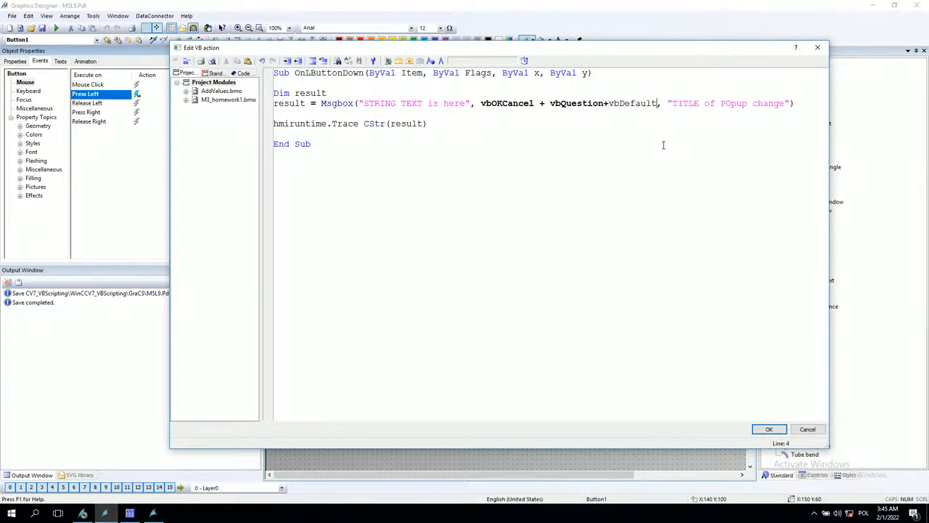
{"action": "type", "text": "1"}
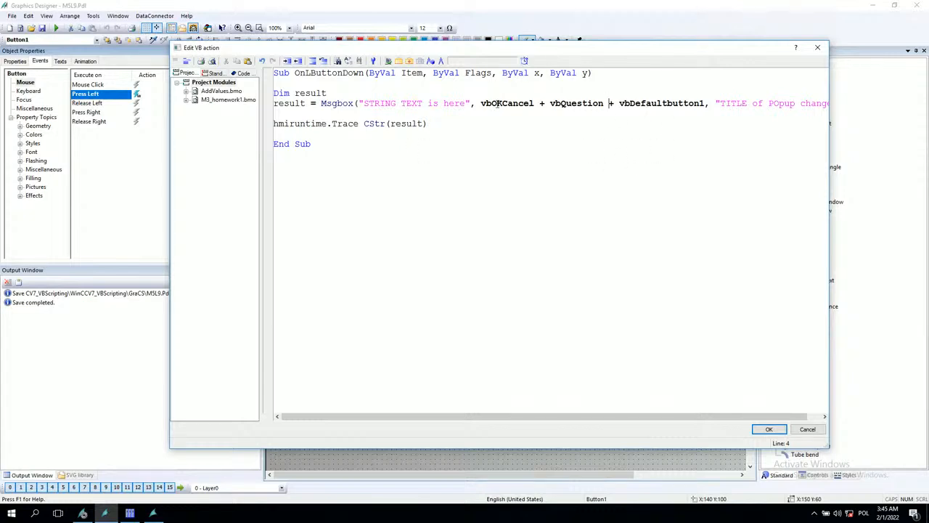
{"action": "double_click", "coordinate": [661, 104]}
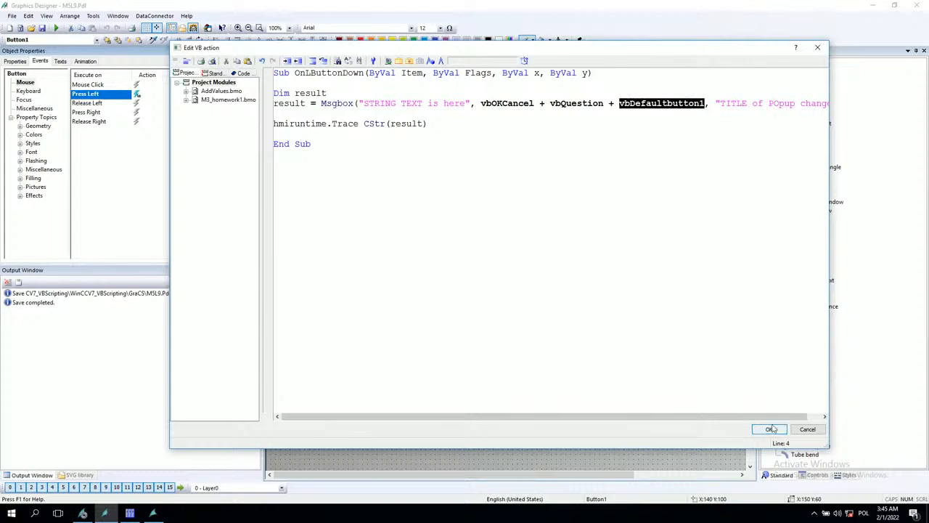
{"action": "left_click", "coordinate": [769, 429]}
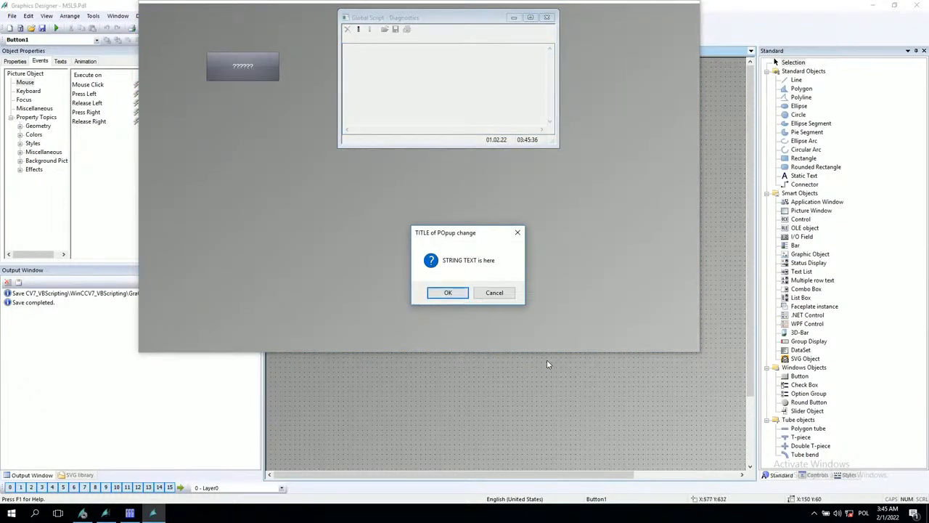
Step: Test the button in runtime and answer the popup, tracing result 2 to diagnostics
{"action": "left_click", "coordinate": [448, 292]}
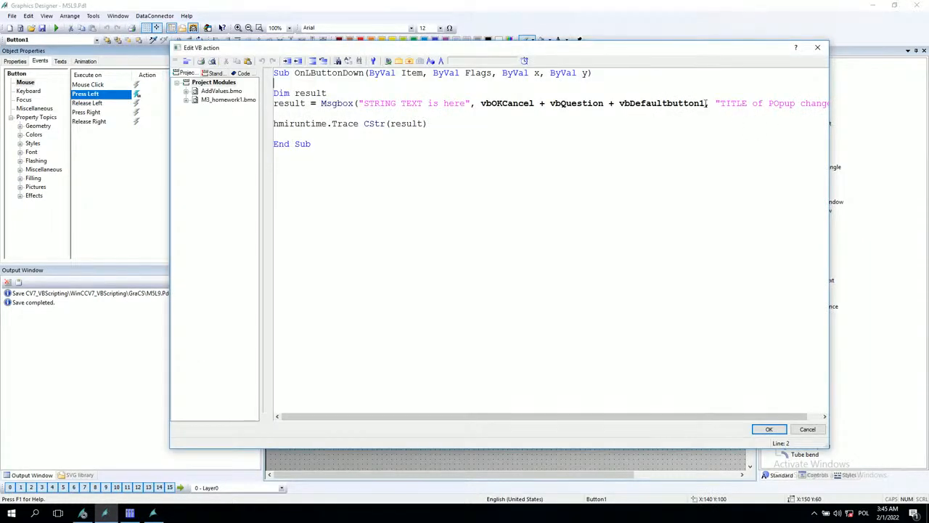
{"action": "left_click", "coordinate": [769, 430]}
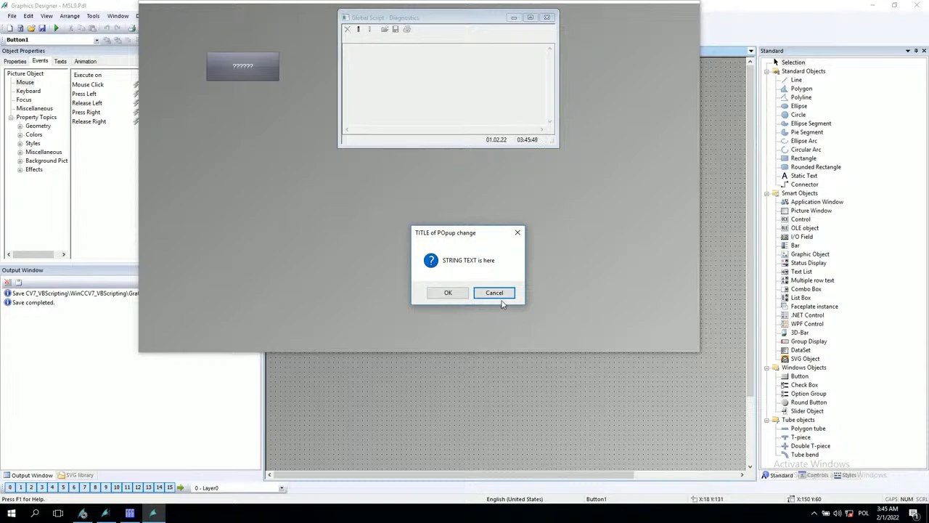
{"action": "mouse_move", "coordinate": [448, 292]}
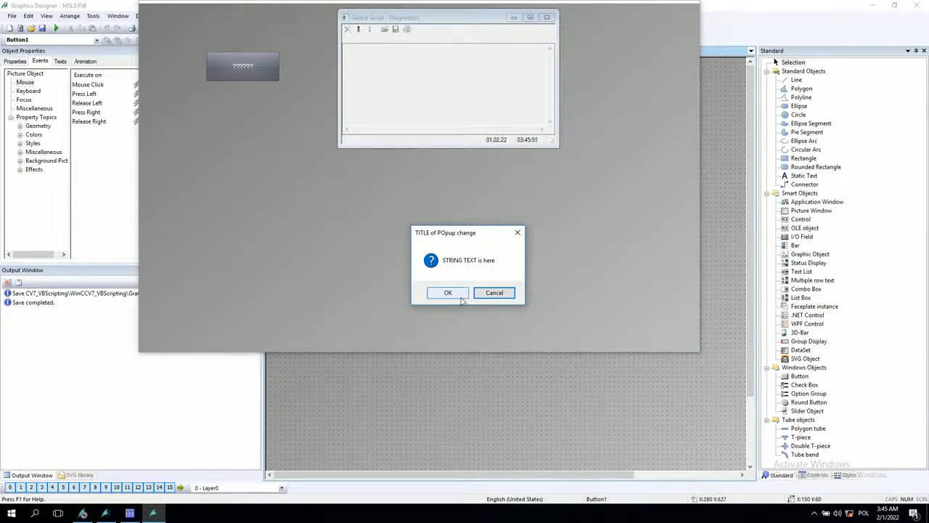
{"action": "left_click", "coordinate": [448, 292]}
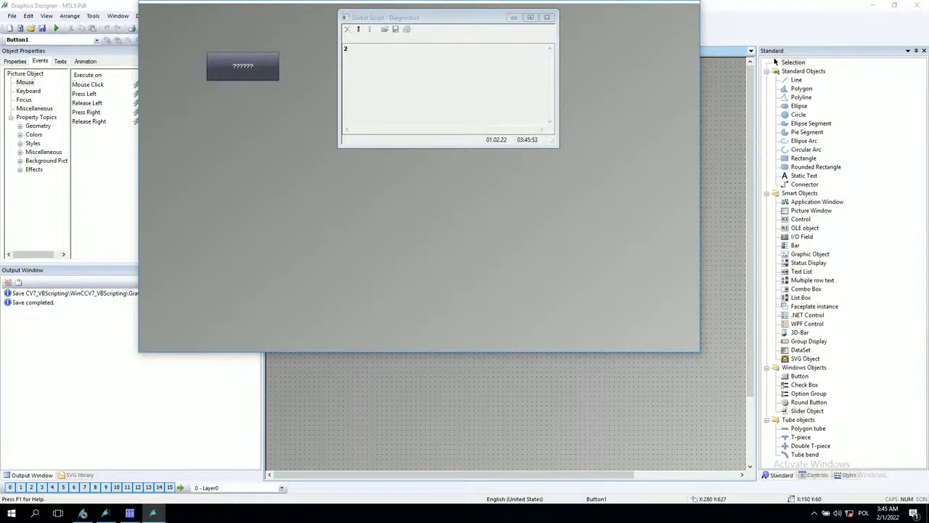